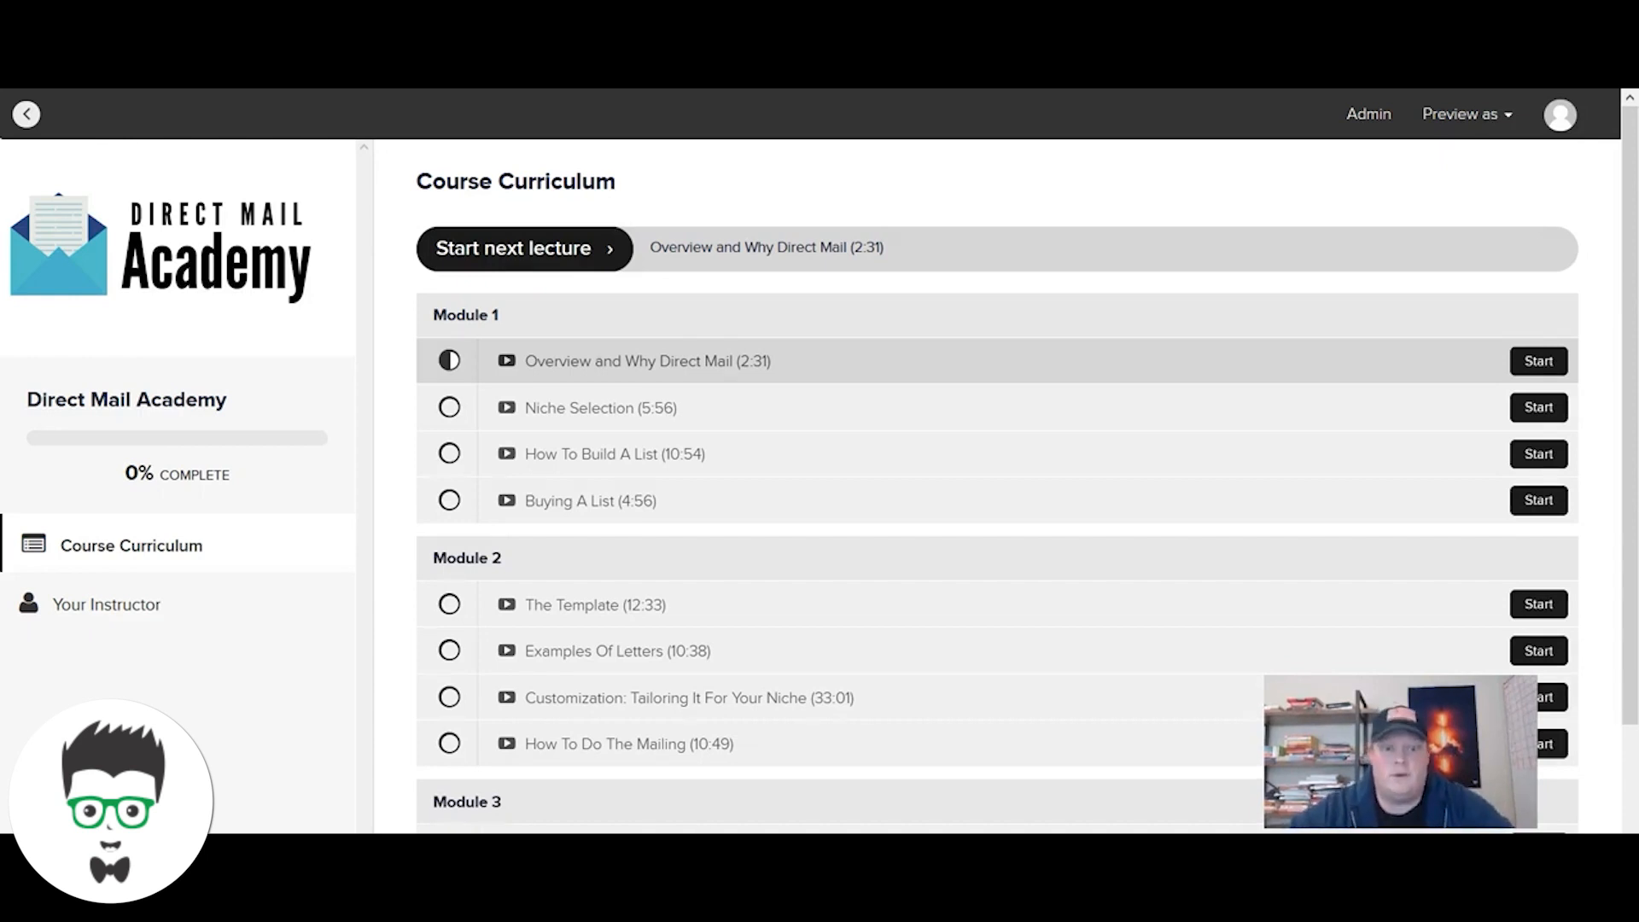
mouse_move(750, 381)
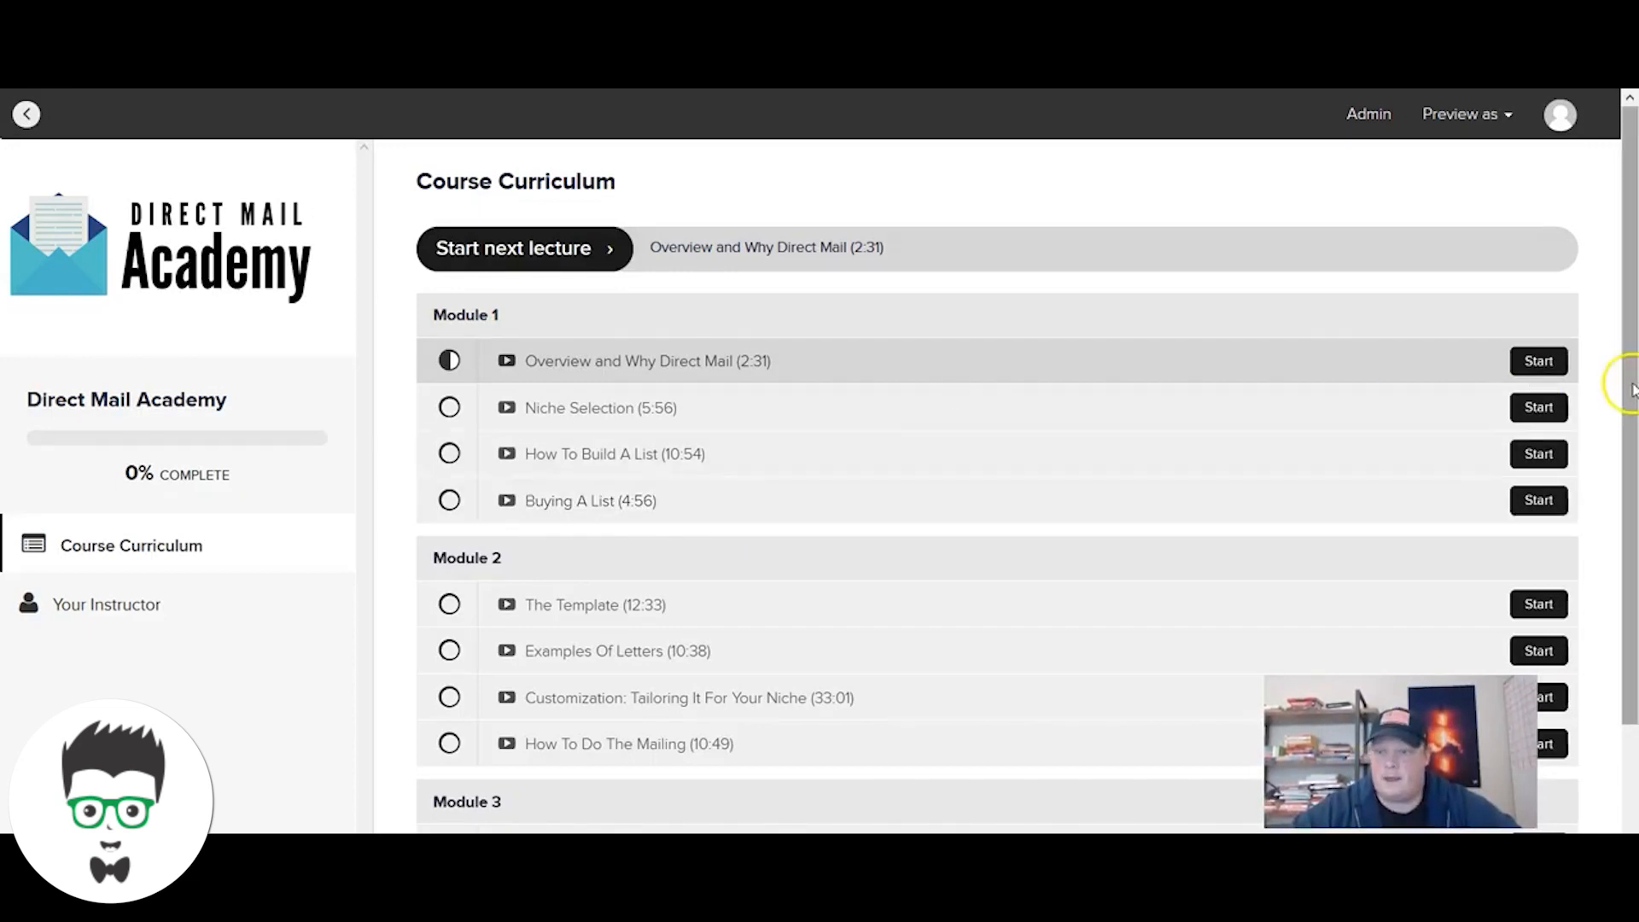
scroll(down, 3)
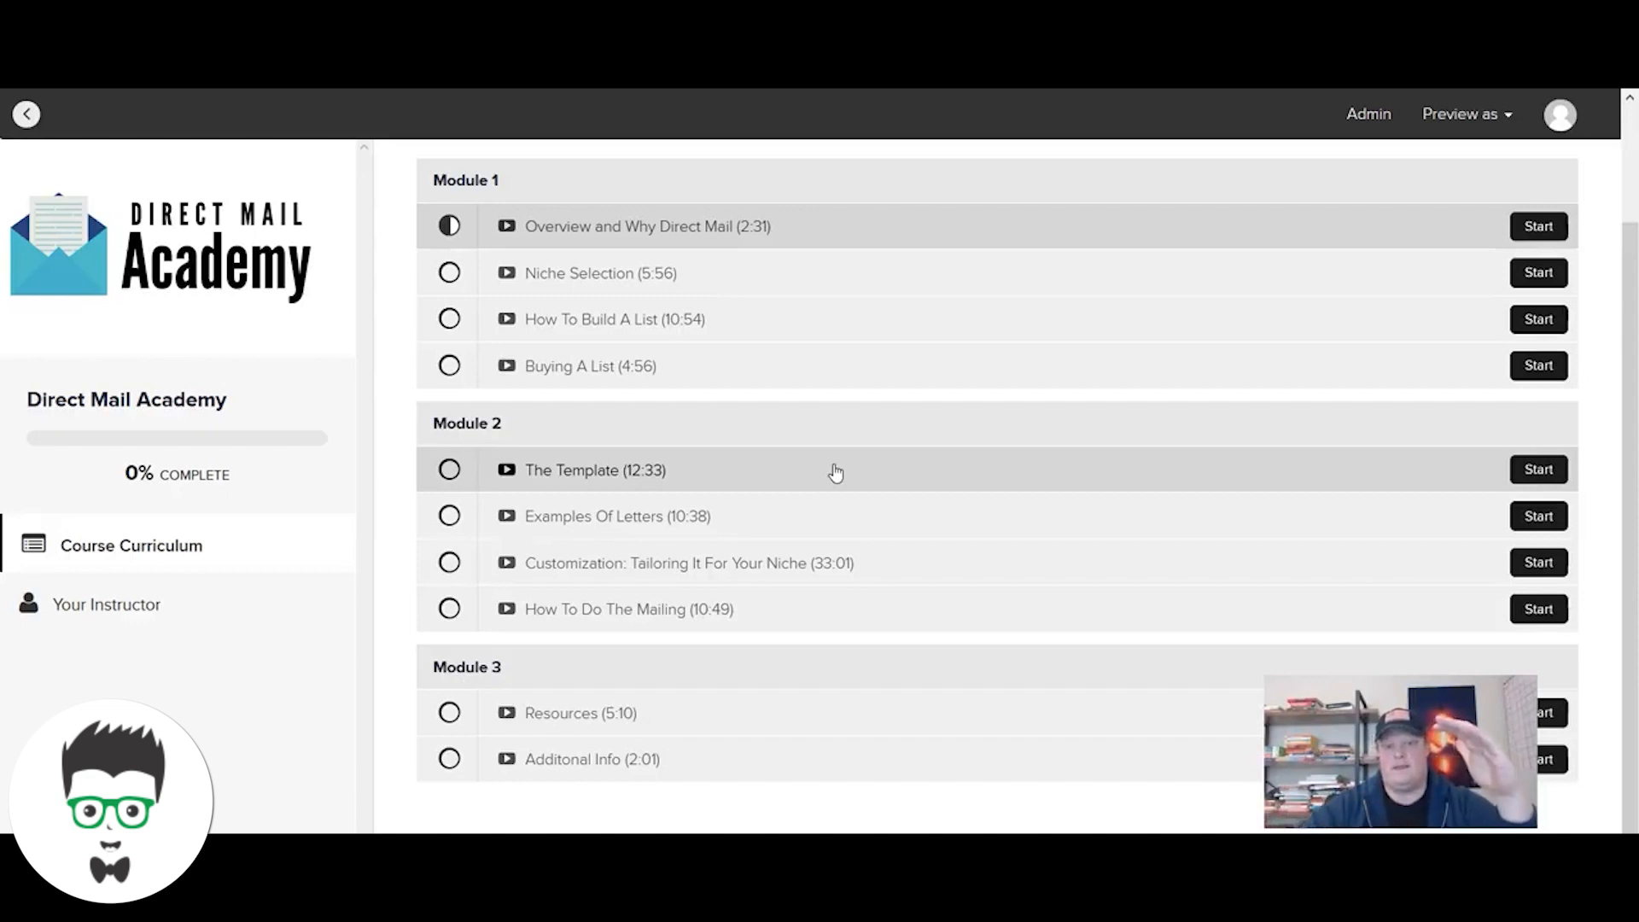
mouse_move(823, 515)
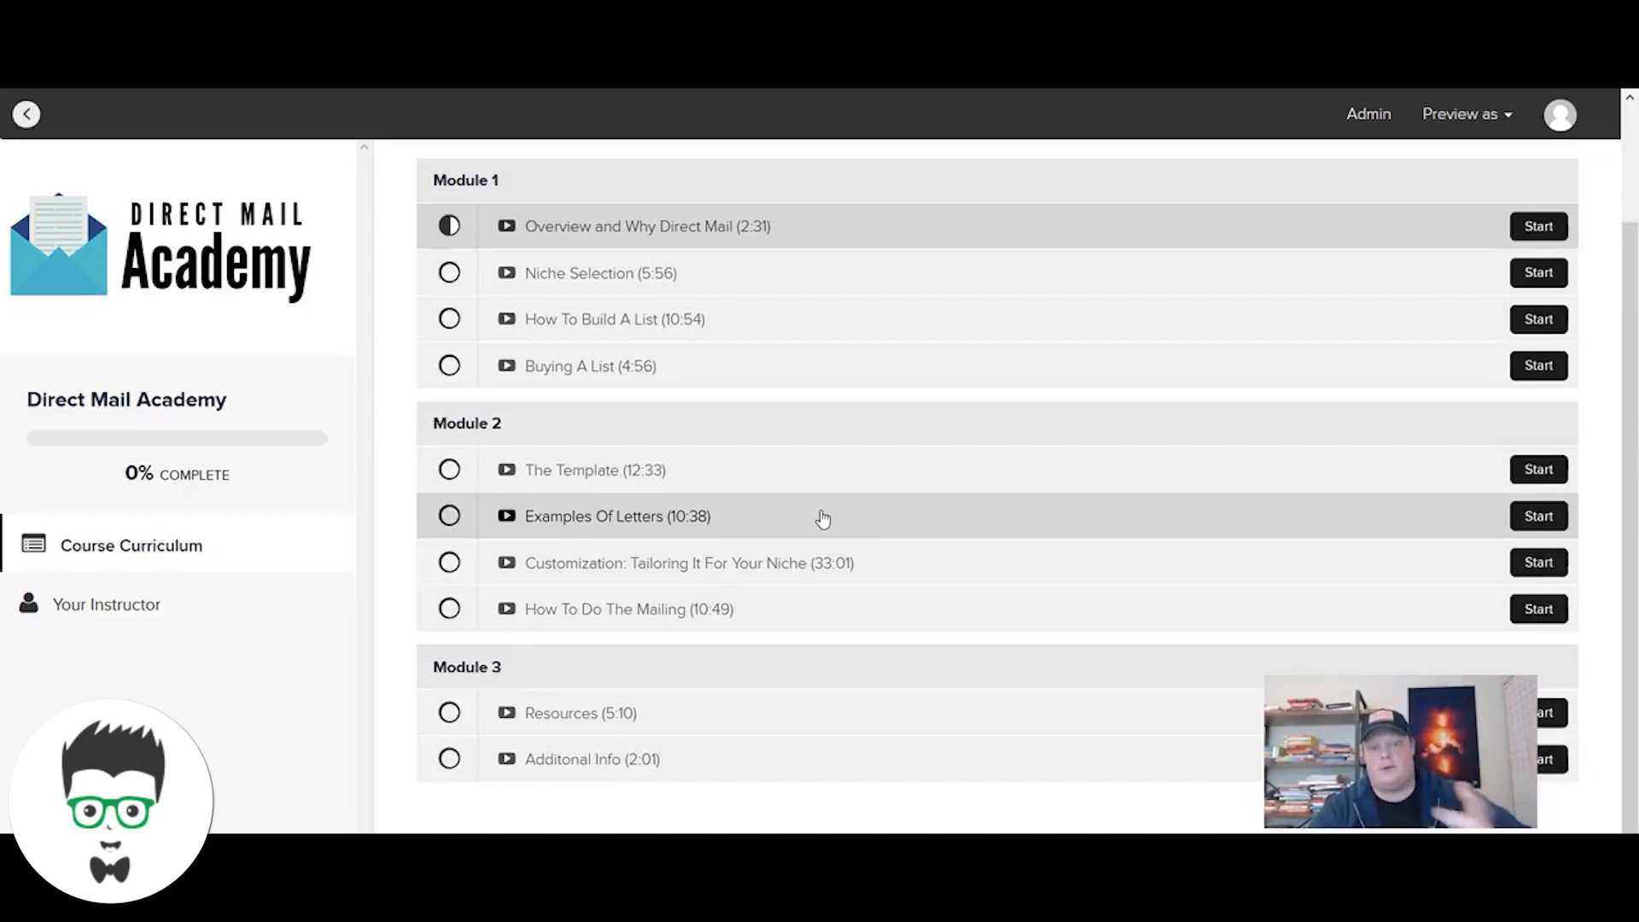
mouse_move(911, 562)
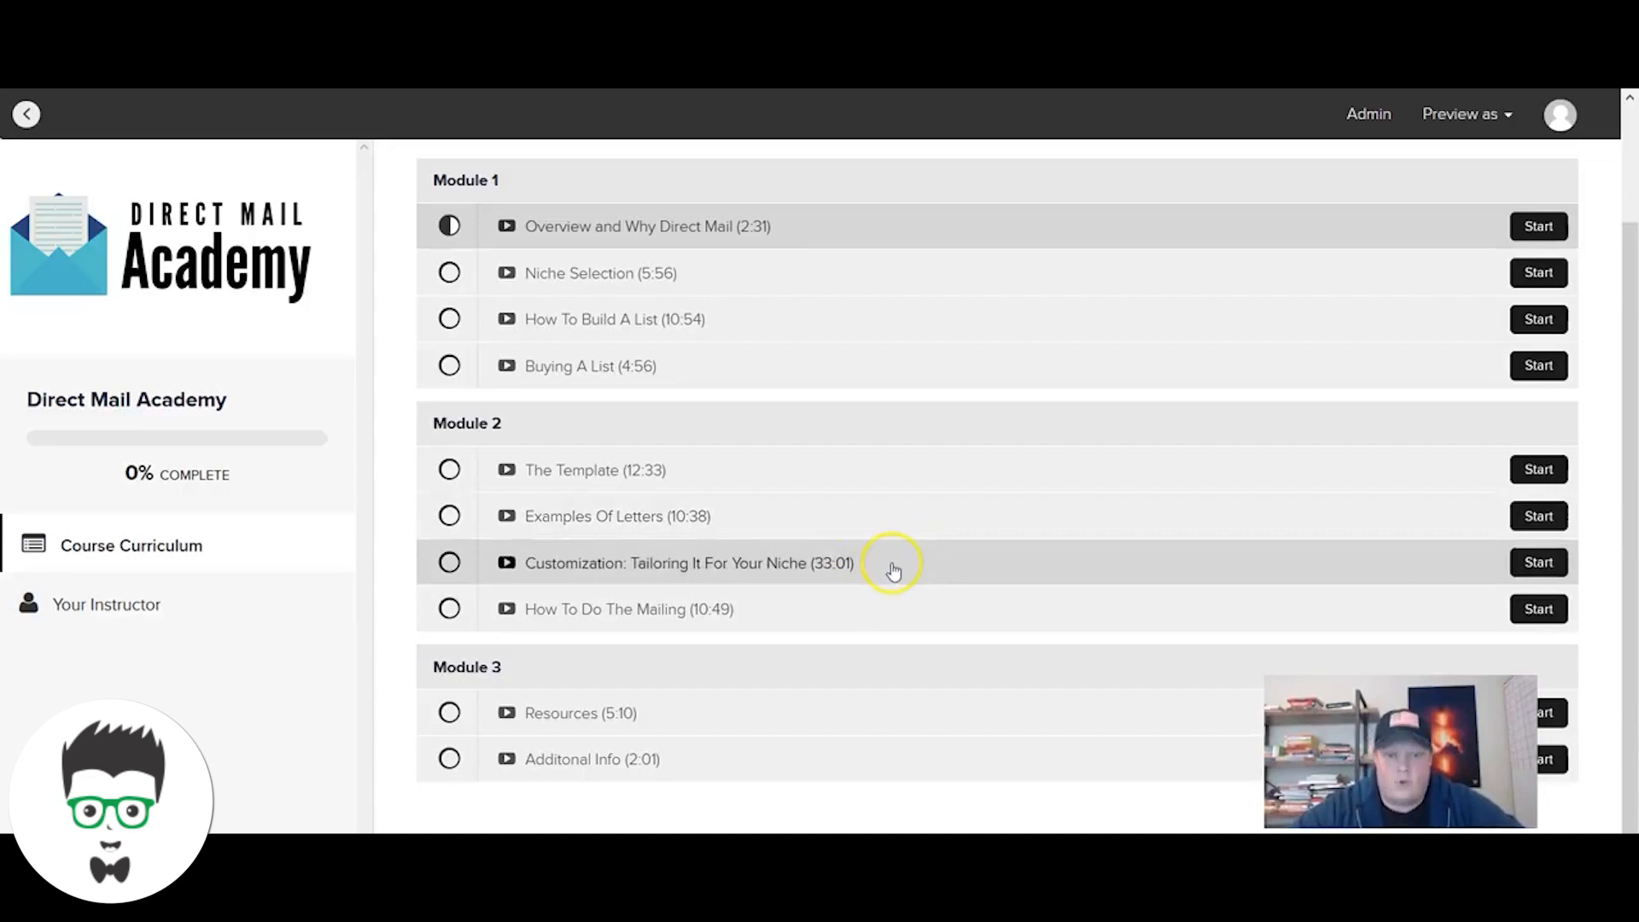
mouse_move(716, 490)
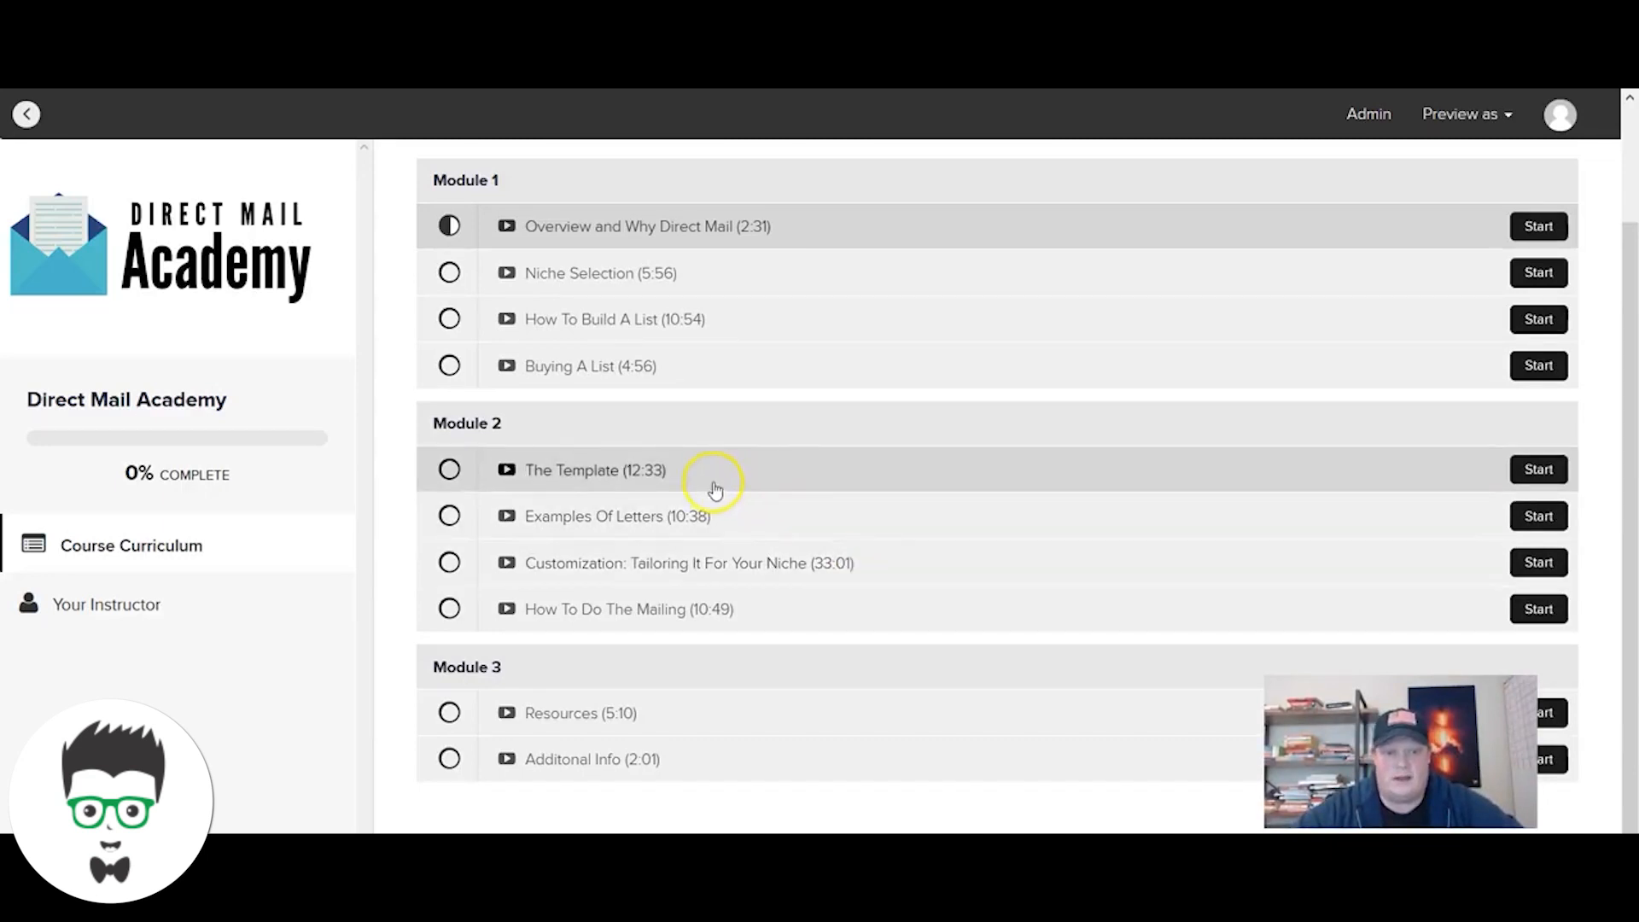
mouse_move(804, 553)
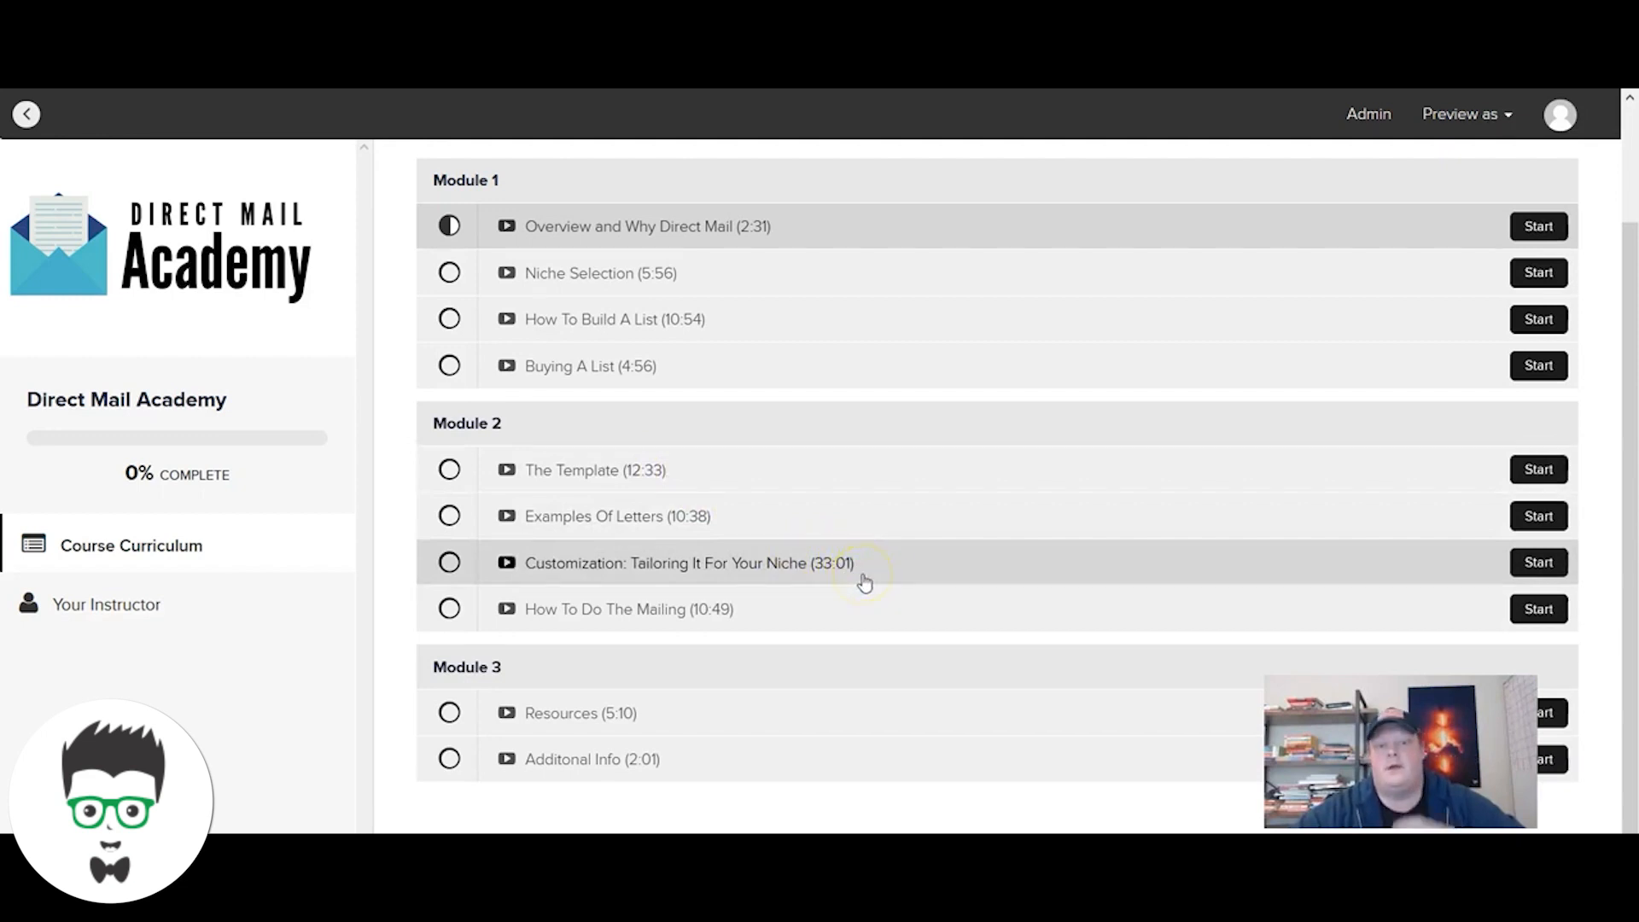
mouse_move(864, 581)
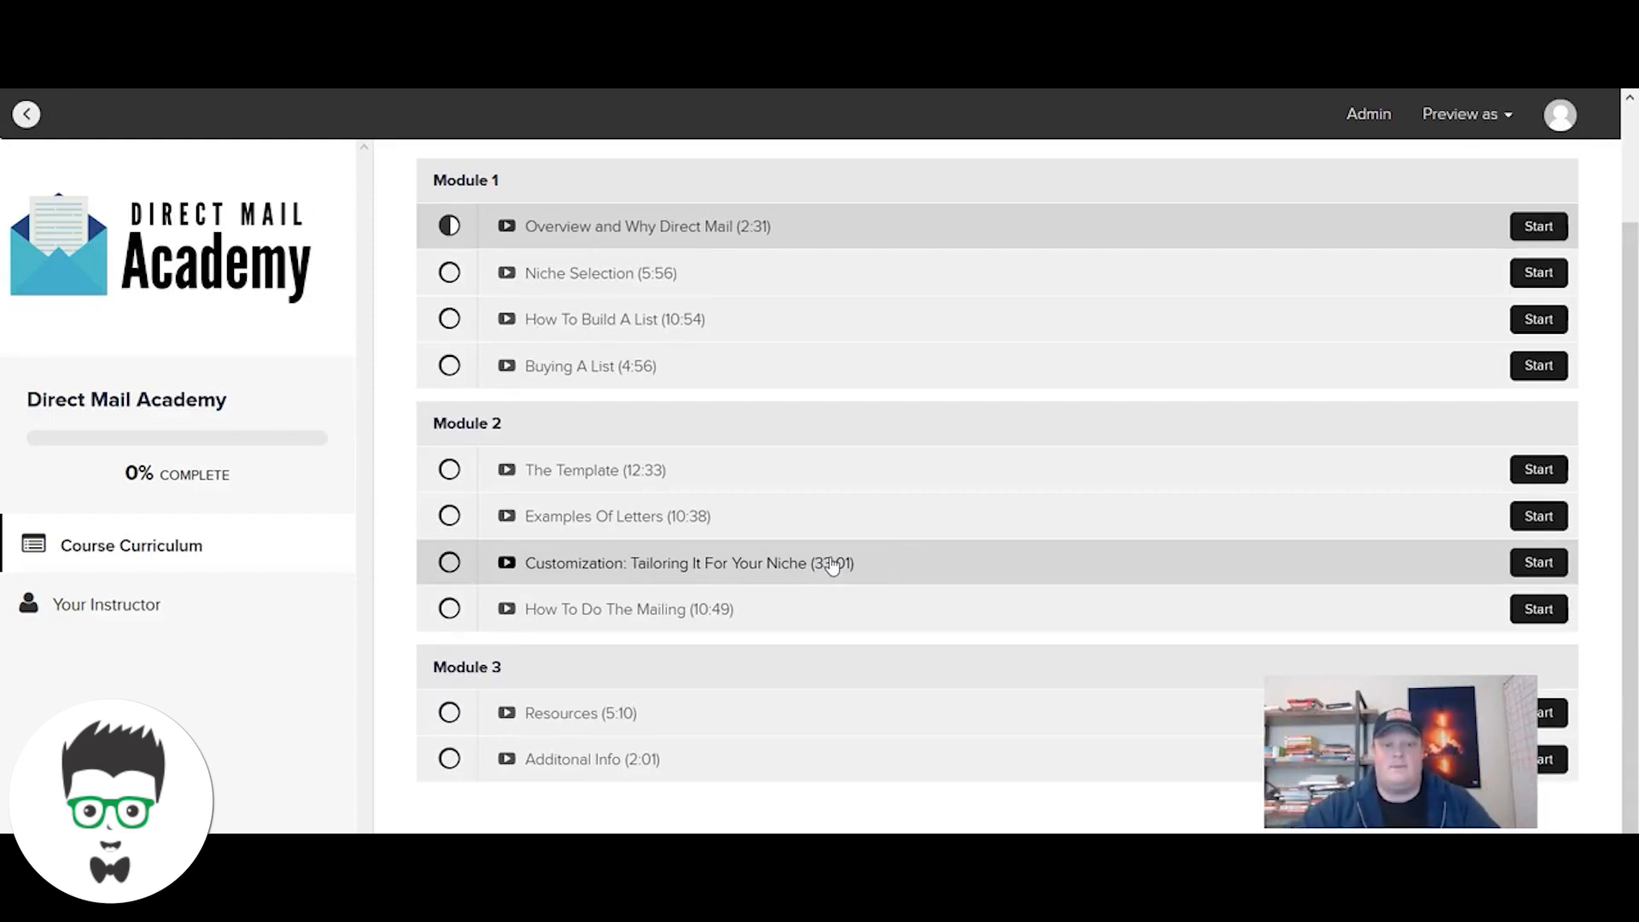
mouse_move(808, 609)
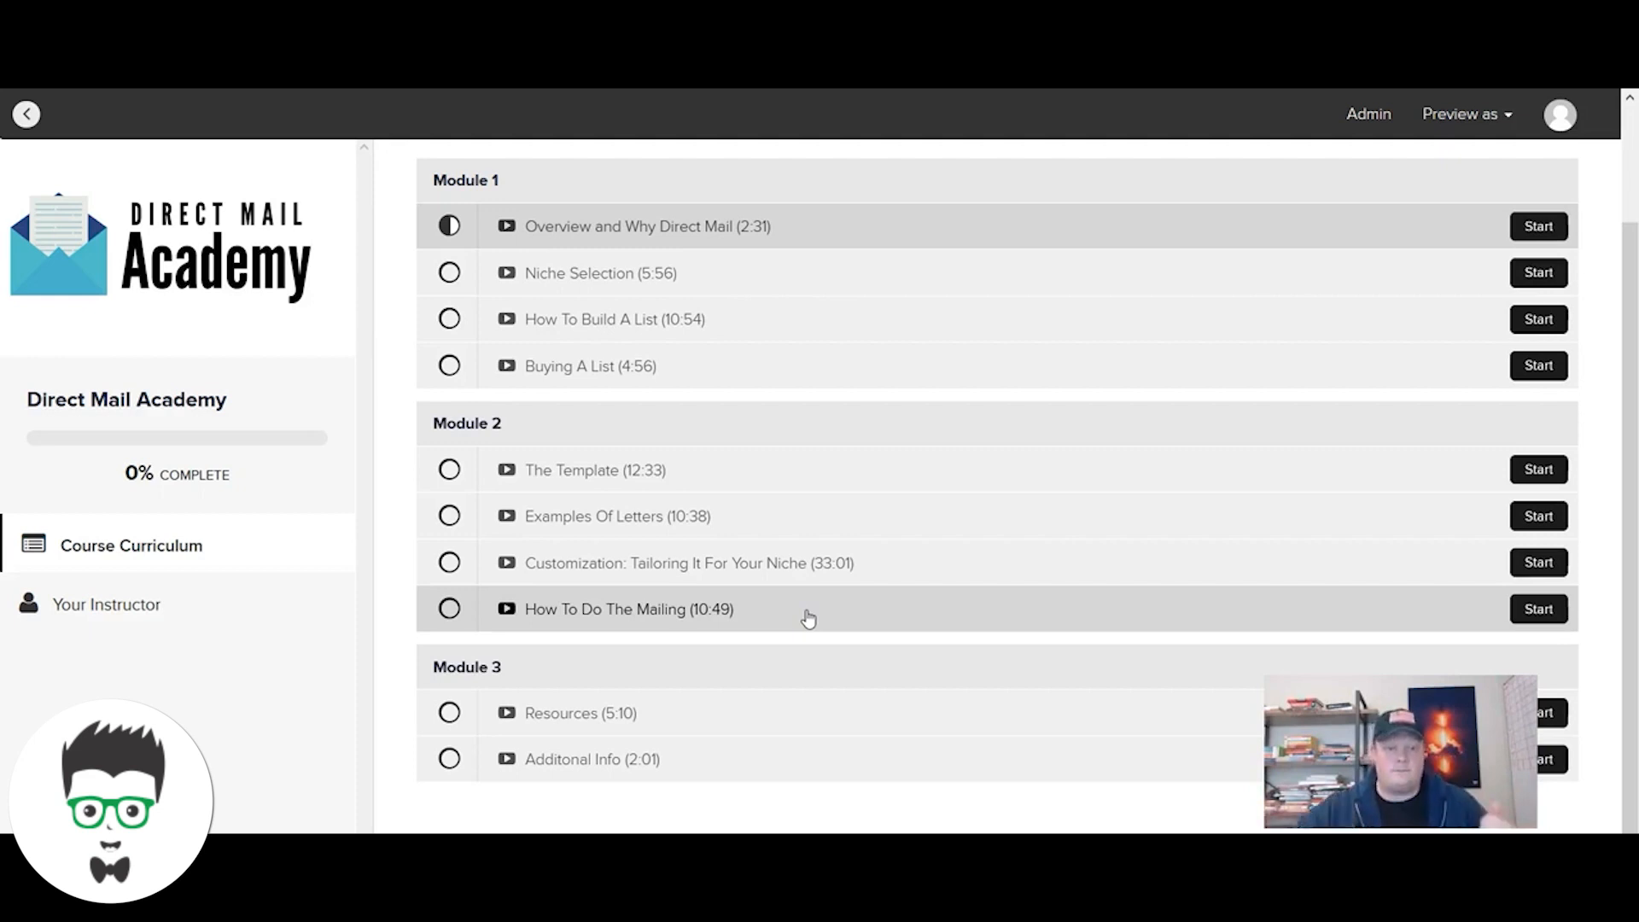
mouse_move(698, 714)
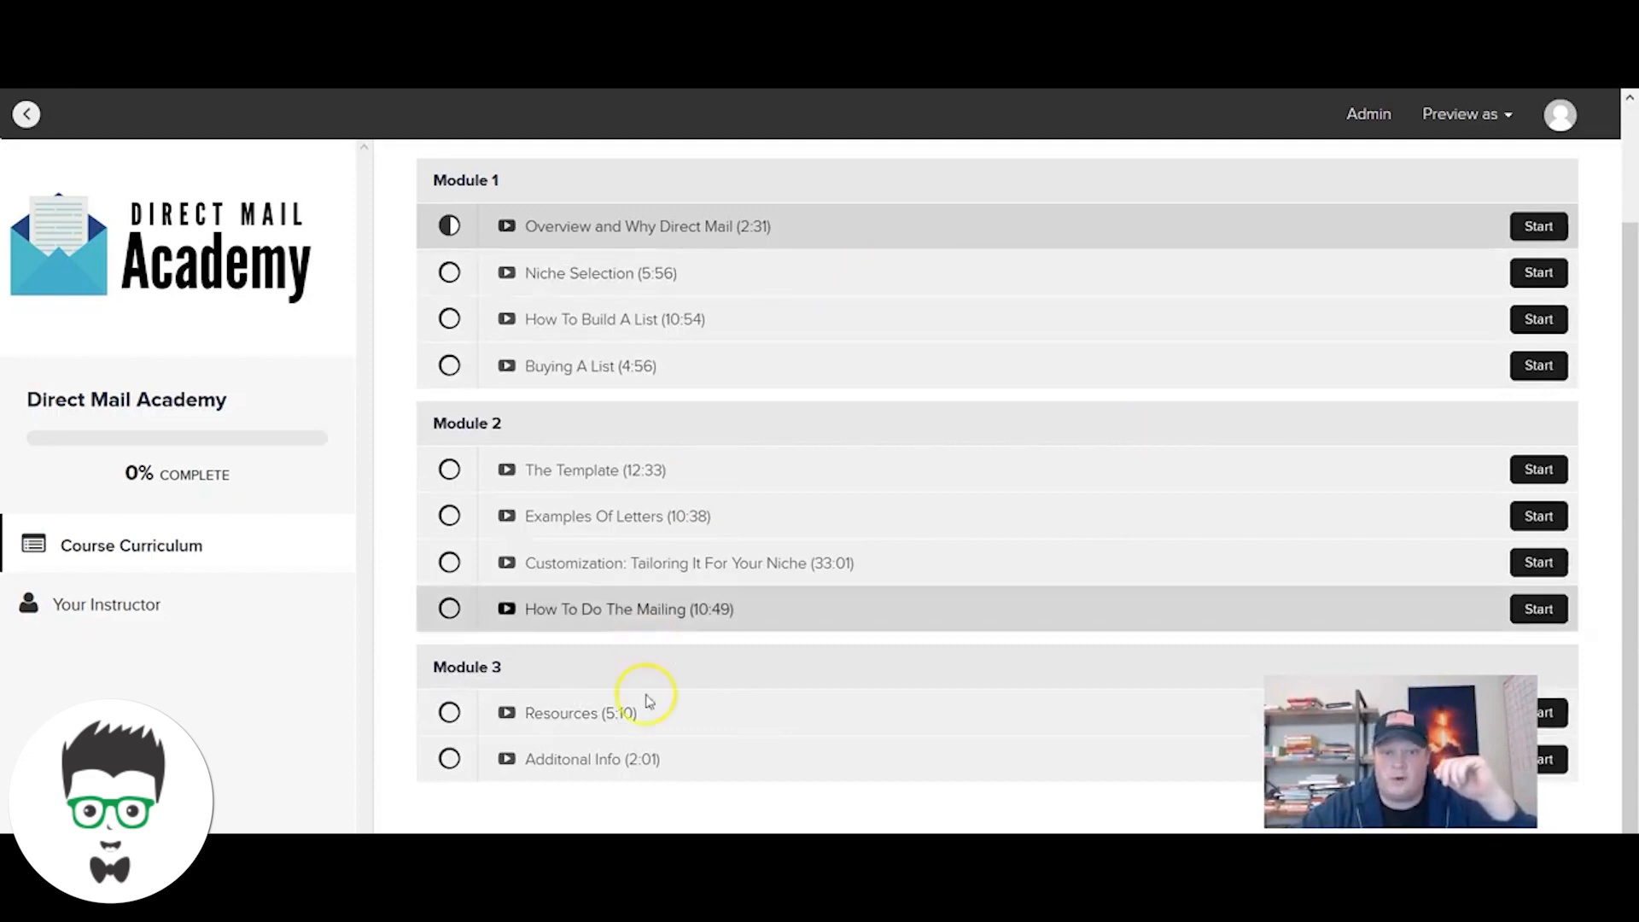
mouse_move(387, 447)
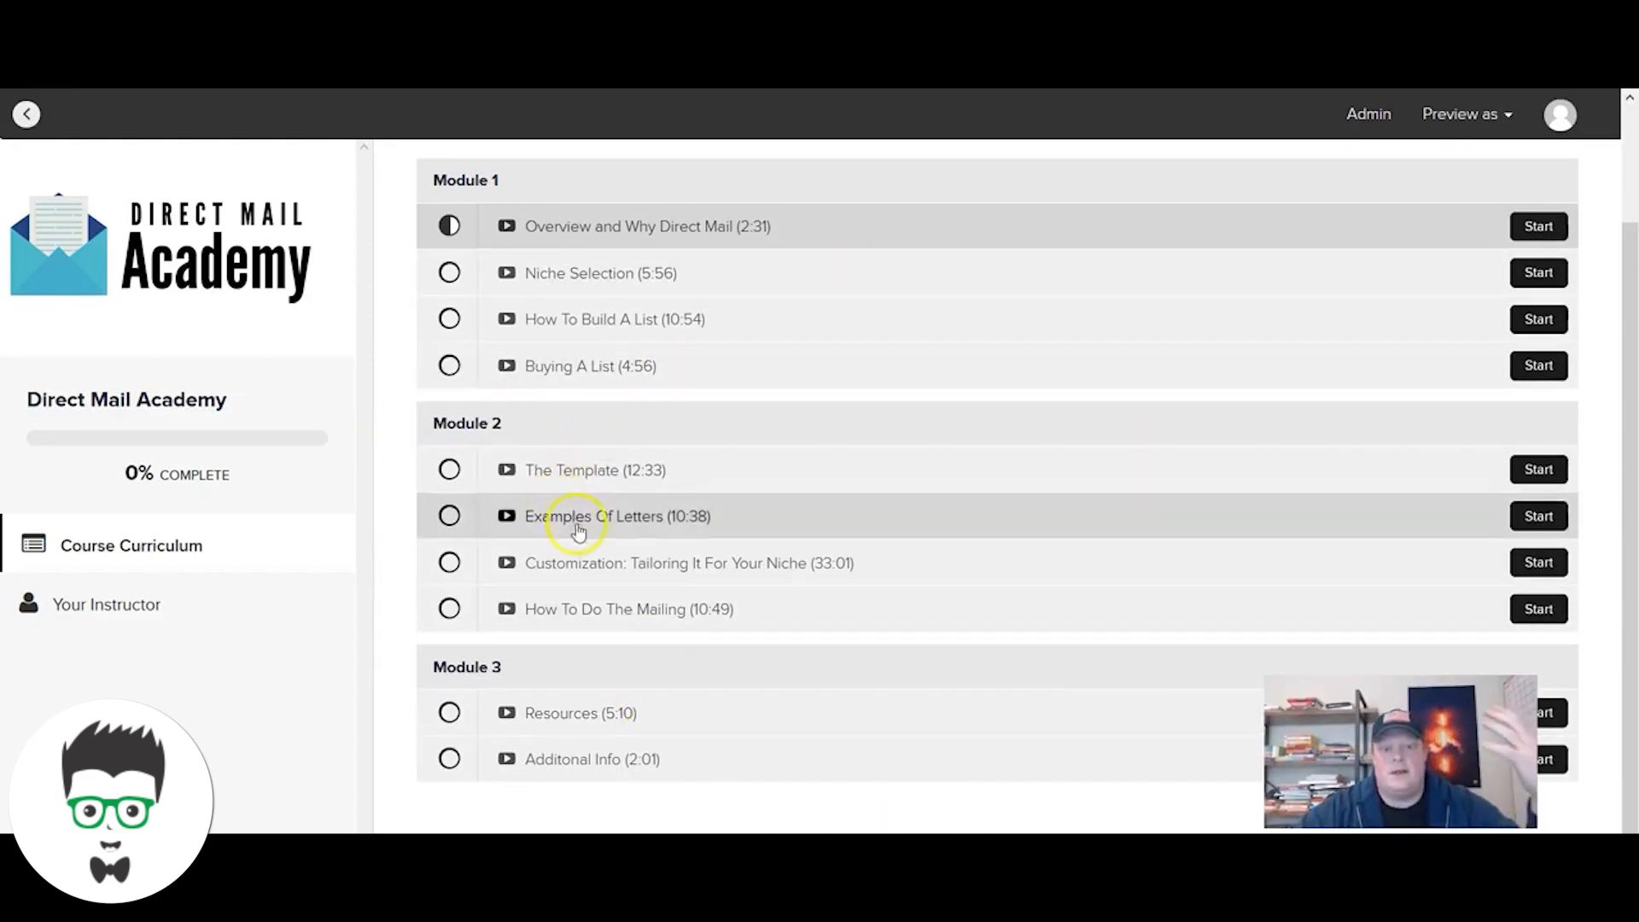
mouse_move(451, 516)
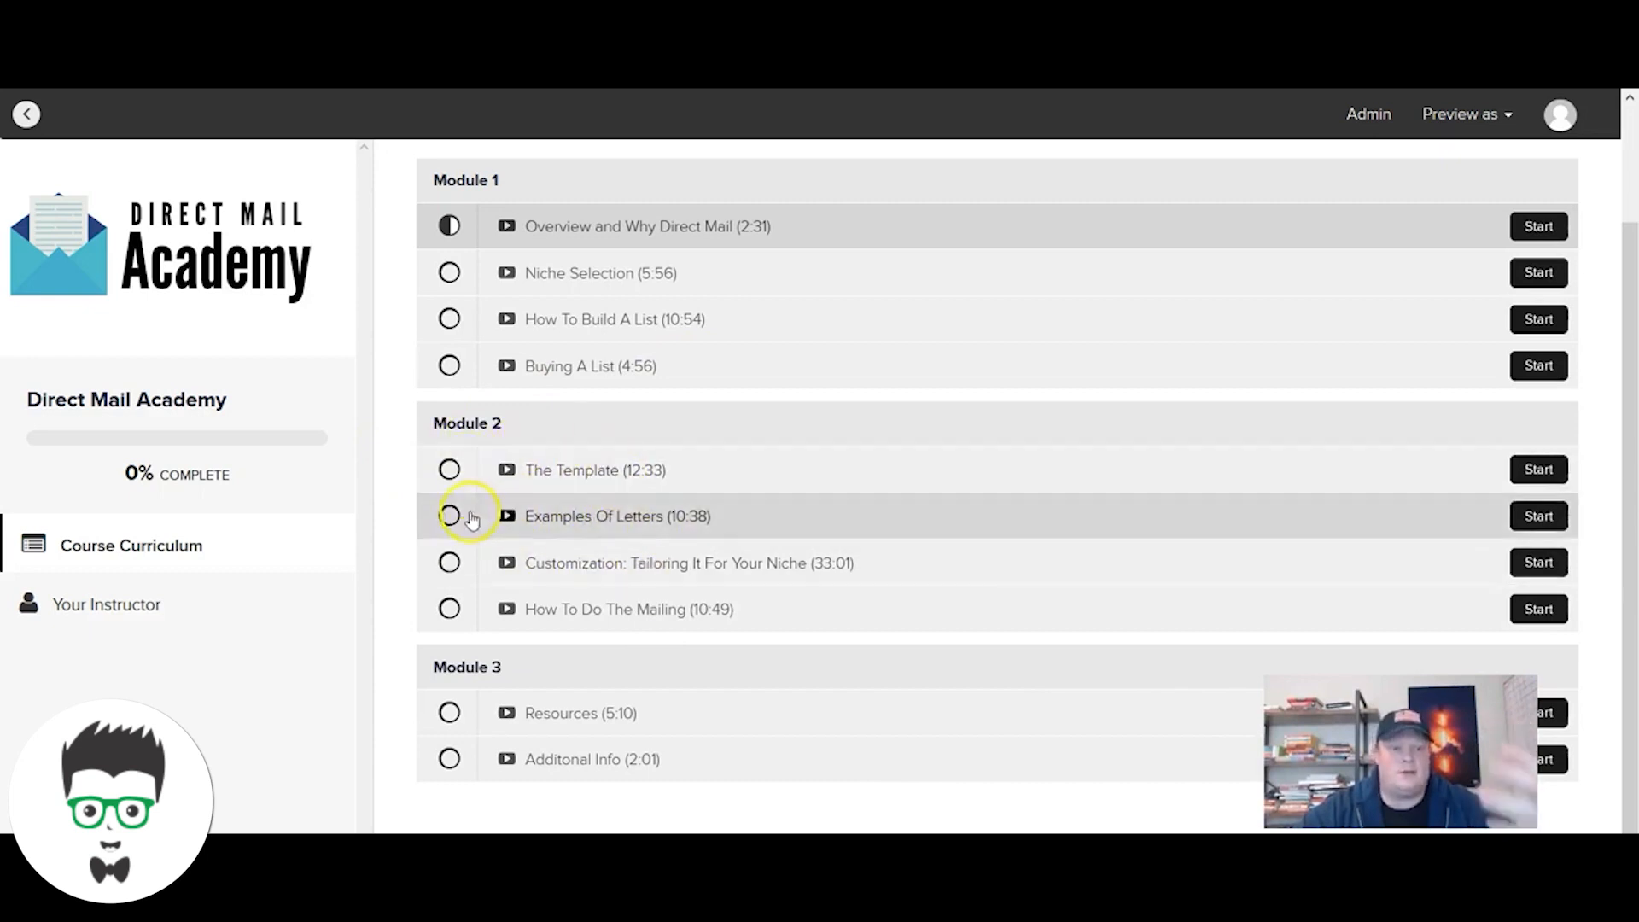